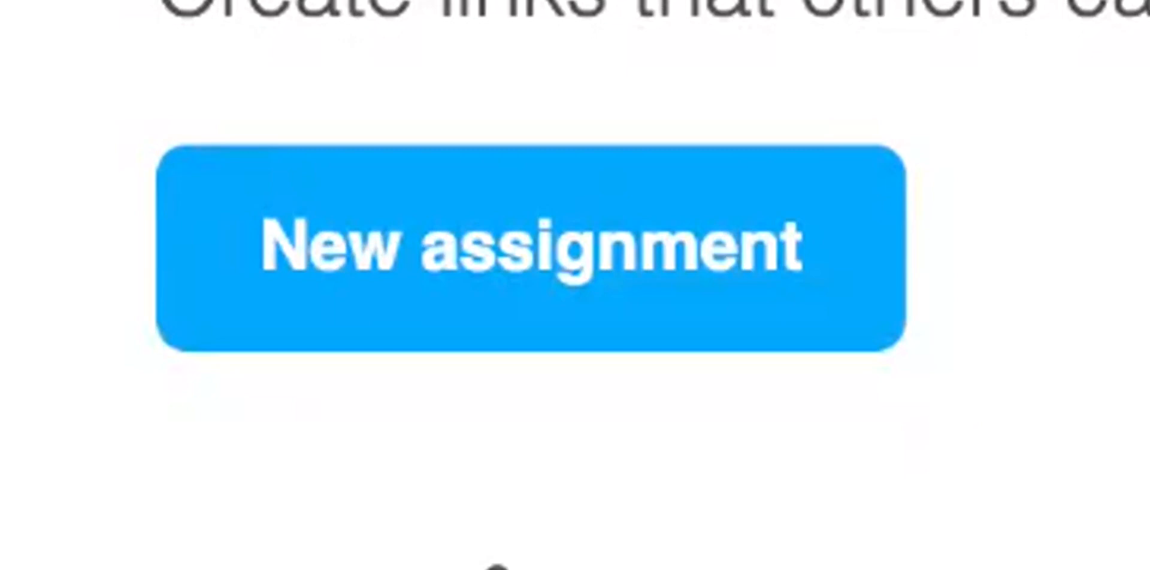
Start a new assignment to bring up the assignment type choices
{"action": "left_click", "coordinate": [529, 250]}
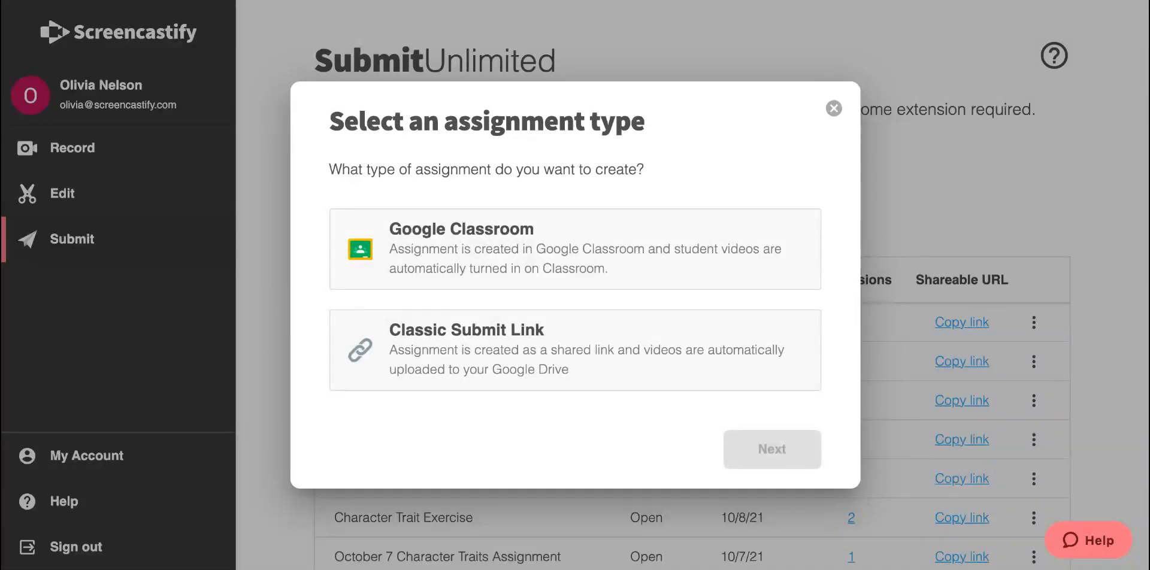
Choose Classic Submit Link with webcam-only recording for the assignment
{"action": "left_click", "coordinate": [574, 350]}
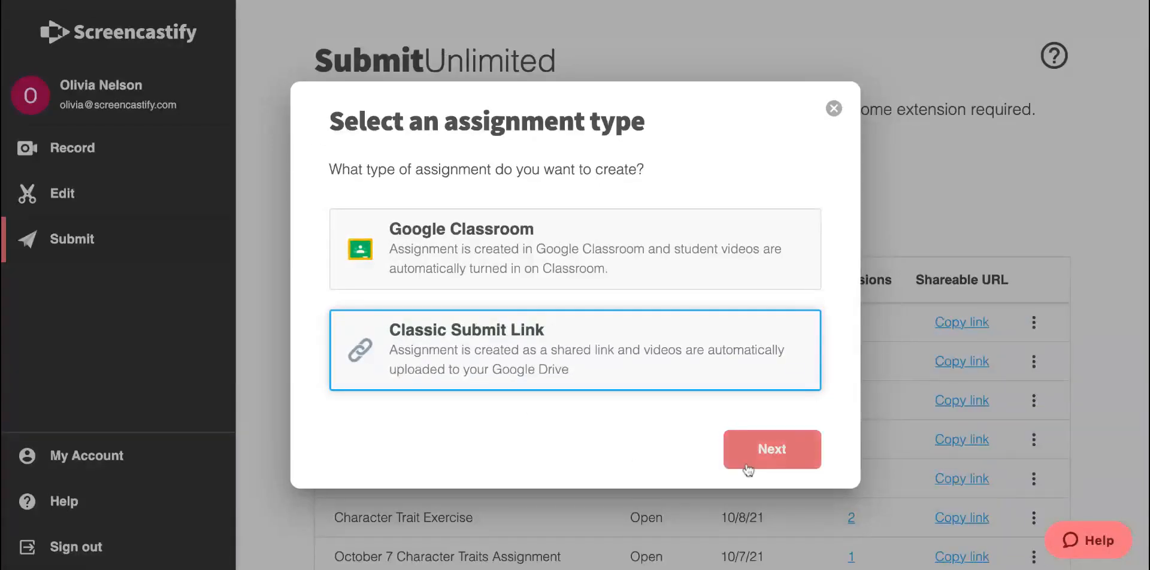
{"action": "left_click", "coordinate": [771, 449]}
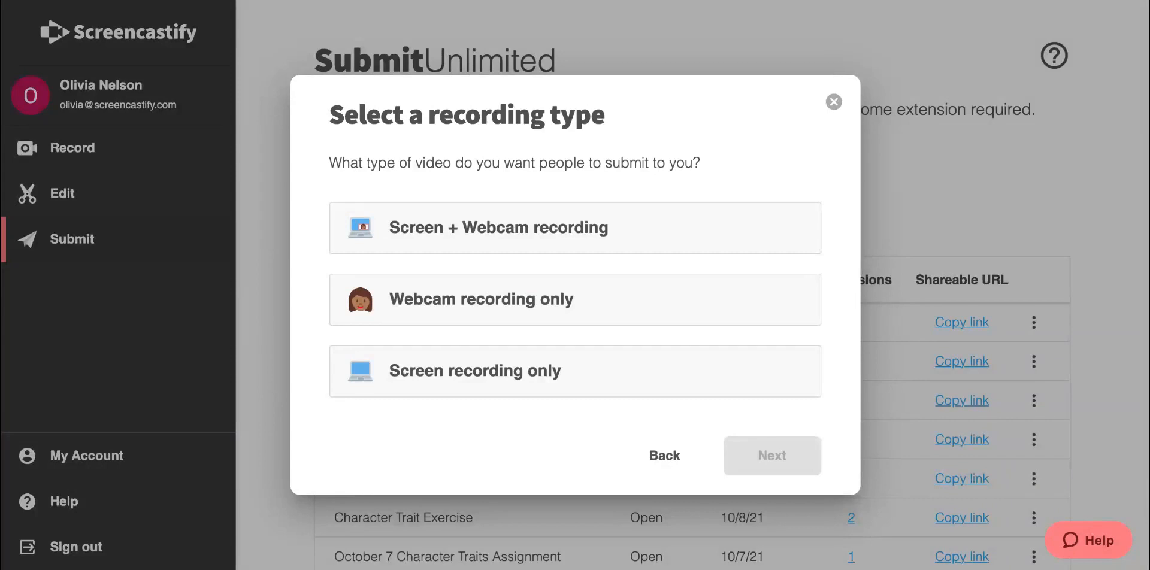
{"action": "left_click", "coordinate": [574, 299]}
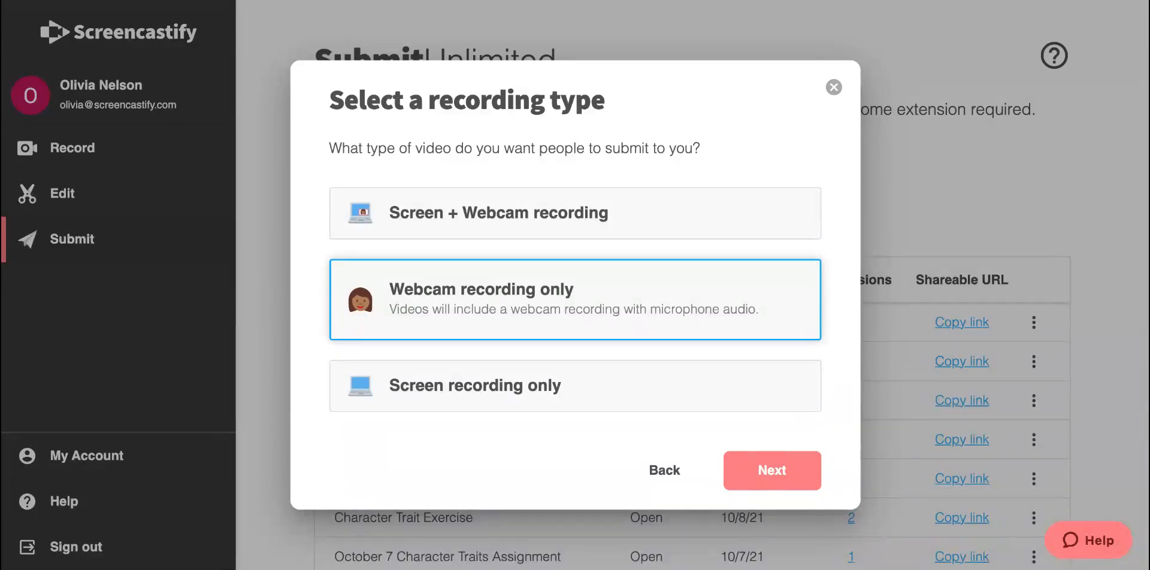
{"action": "left_click", "coordinate": [771, 471]}
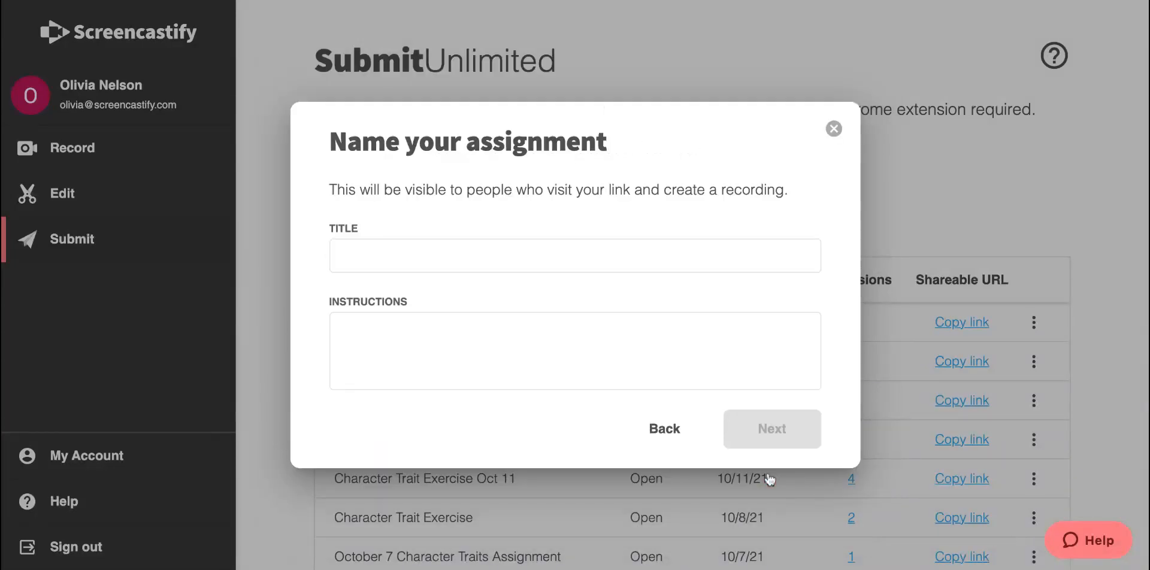
{"action": "mouse_move", "coordinate": [744, 473]}
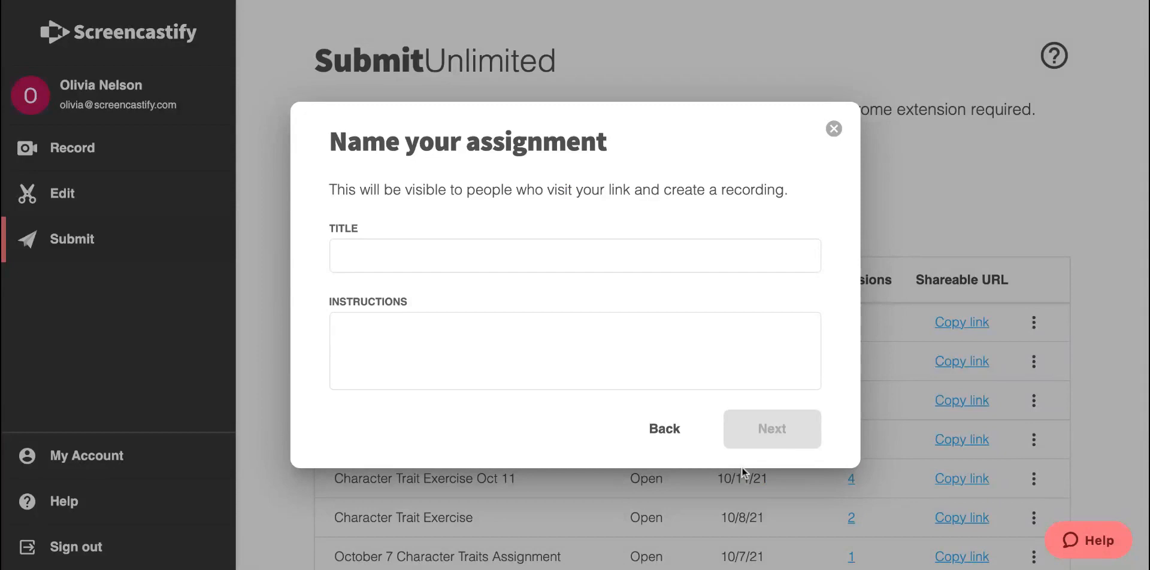
{"action": "mouse_move", "coordinate": [1019, 6]}
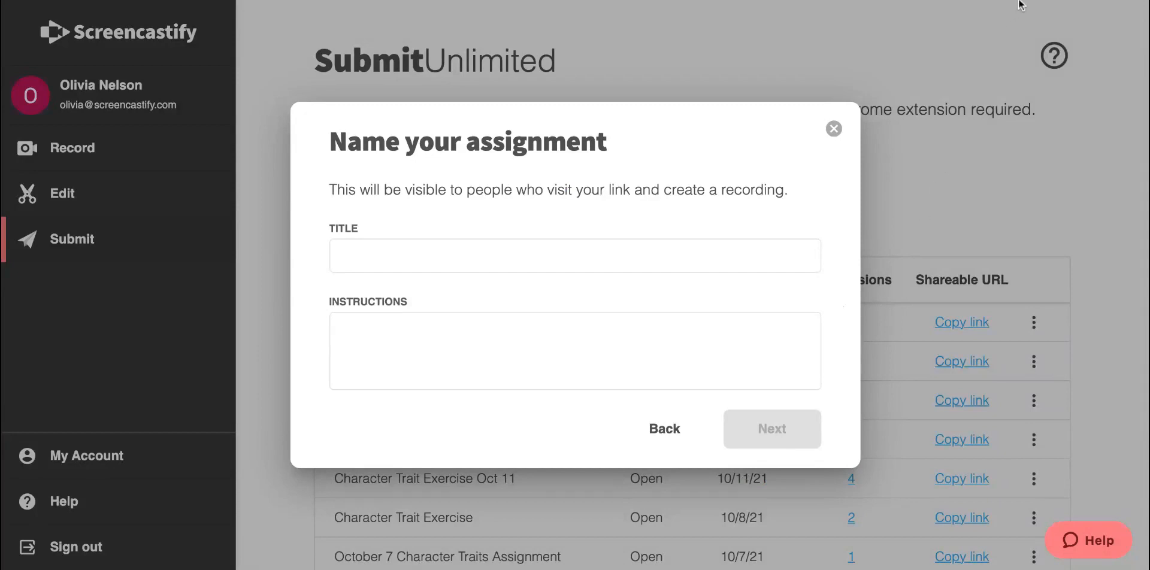
Enter instructions 'Is 3 x 5 the same as 5 x 3? Explain your answer!' and continue
{"action": "type", "text": "Is 3 x 5 the same as 5 x 3? Explain your answer!"}
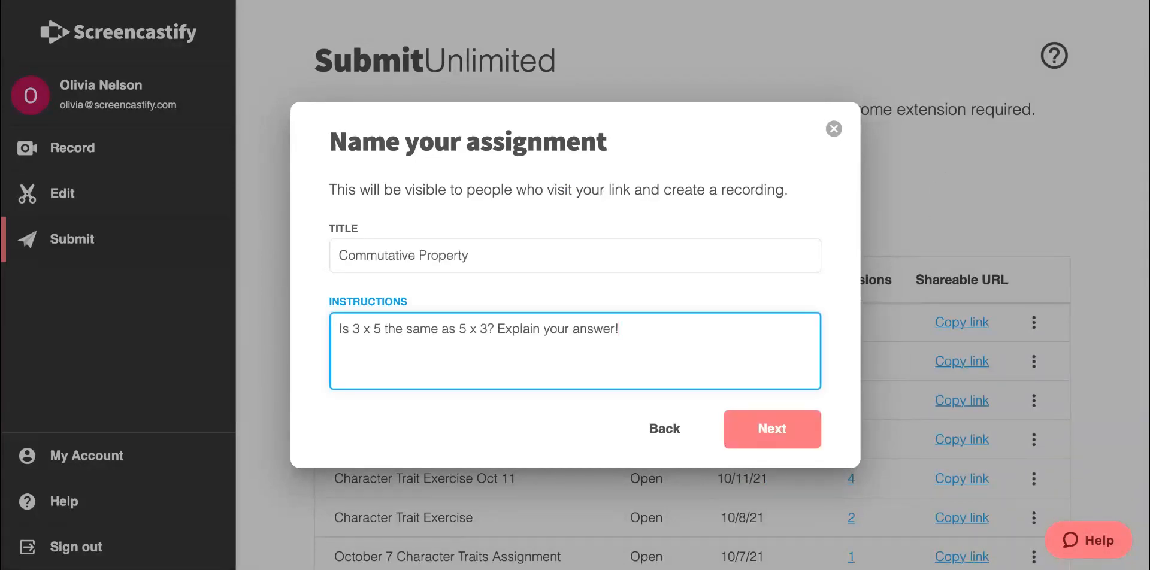
{"action": "mouse_move", "coordinate": [818, 281]}
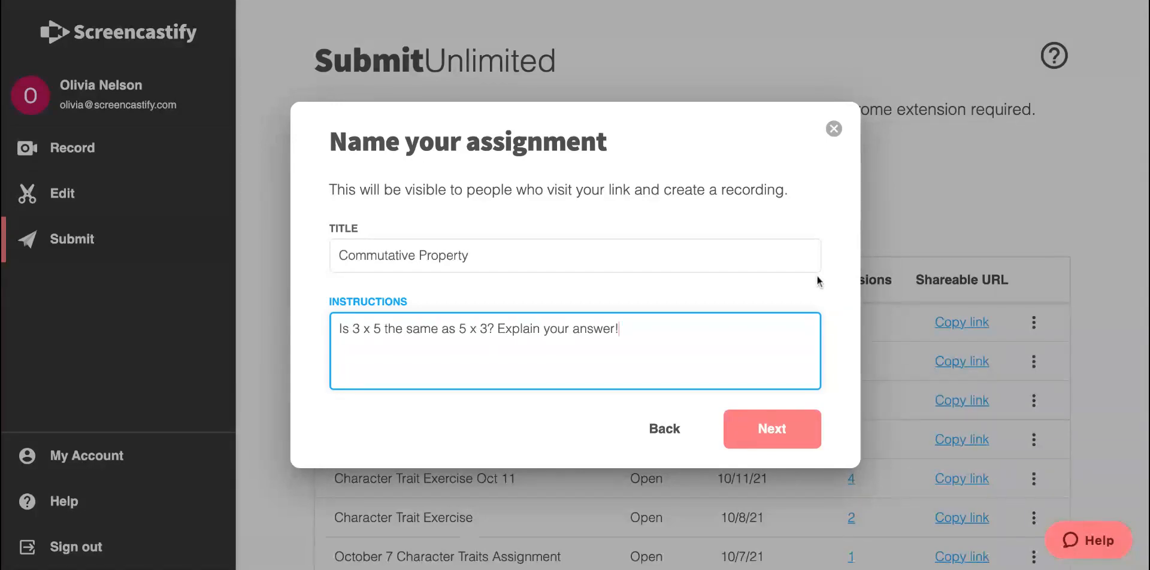
{"action": "left_click", "coordinate": [771, 430]}
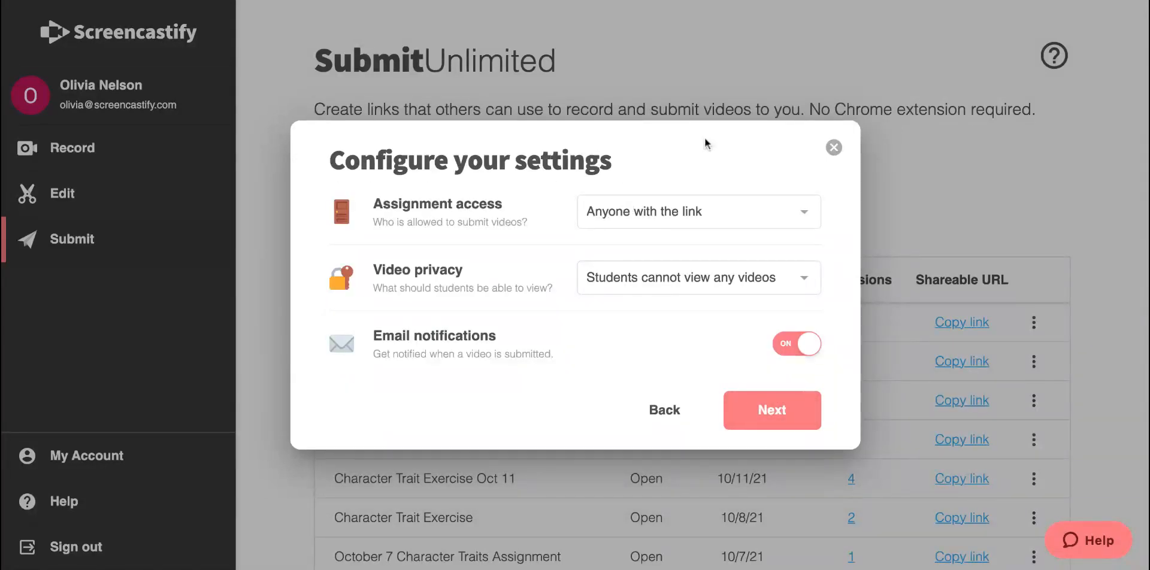
{"action": "mouse_move", "coordinate": [717, 171]}
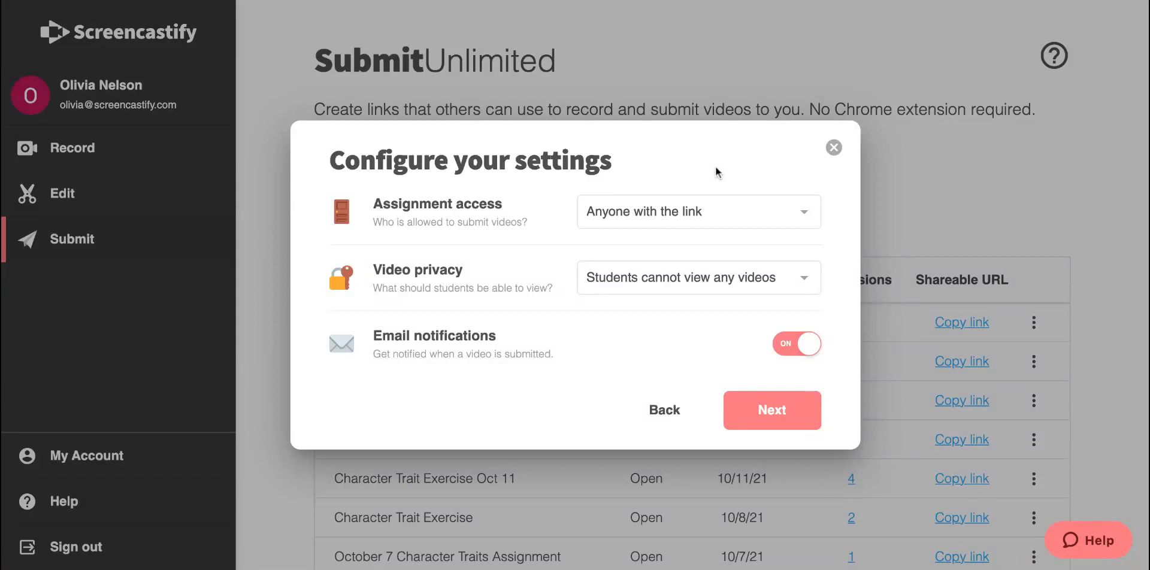
Keep access for anyone with the link, let students view own videos, and save
{"action": "left_click", "coordinate": [697, 211]}
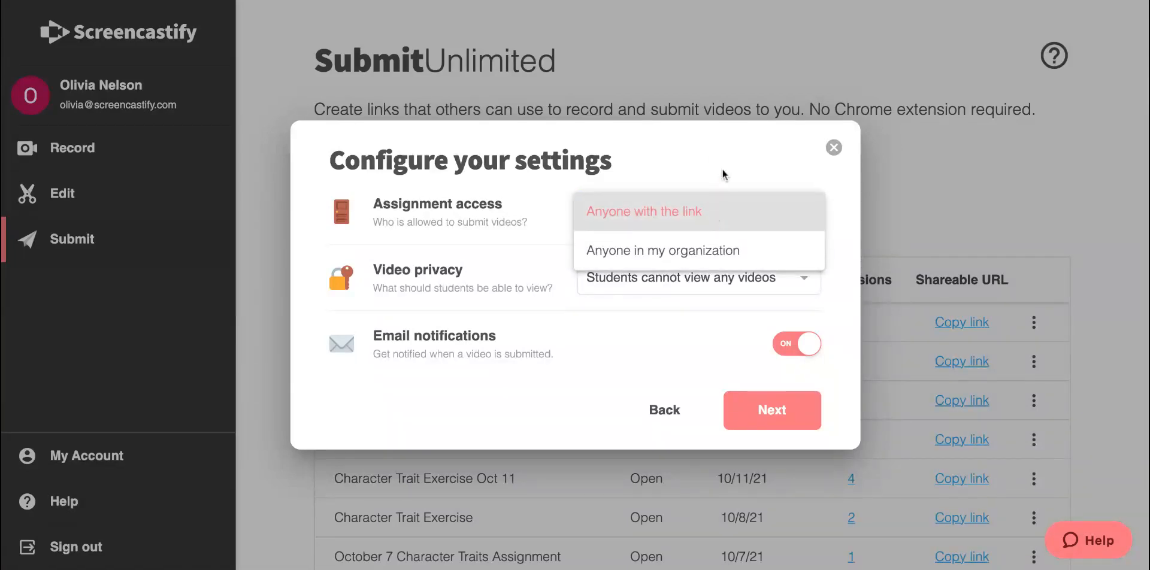
{"action": "left_click", "coordinate": [643, 212]}
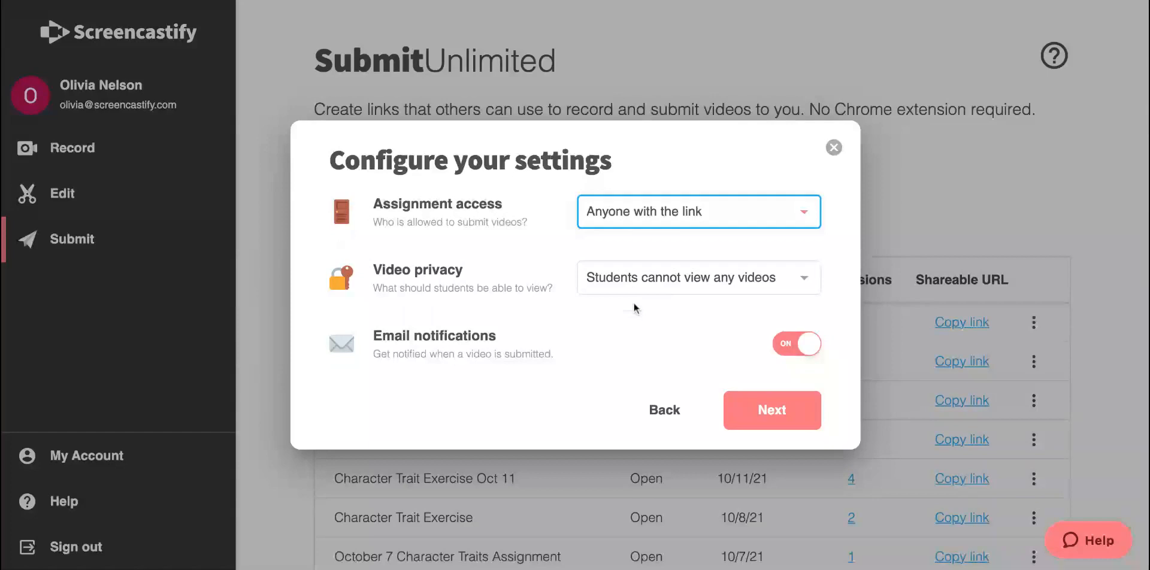
{"action": "left_click", "coordinate": [696, 277]}
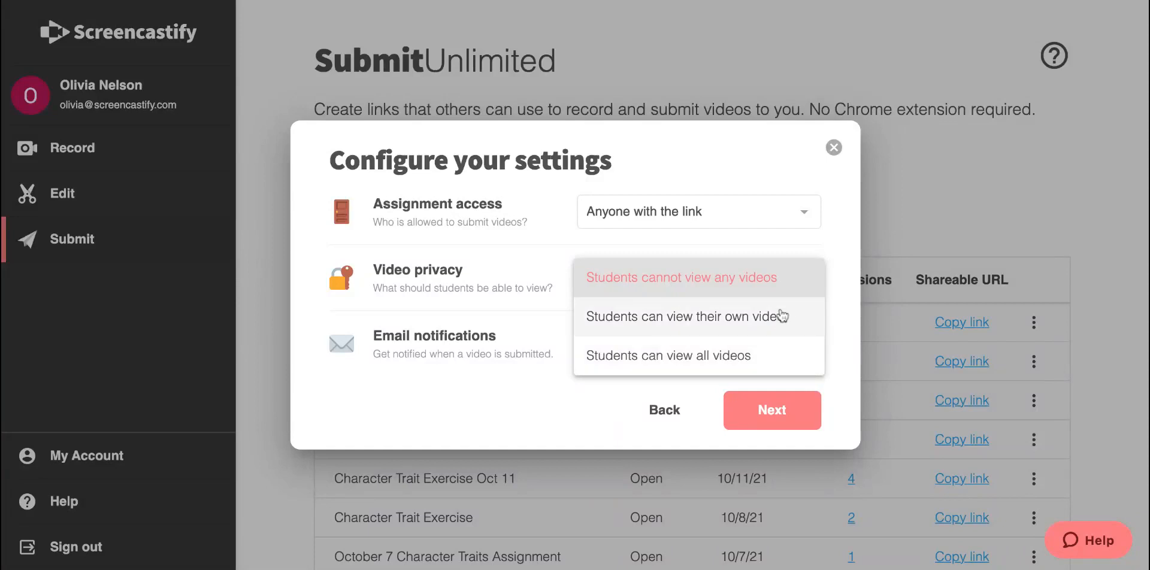
{"action": "left_click", "coordinate": [685, 317]}
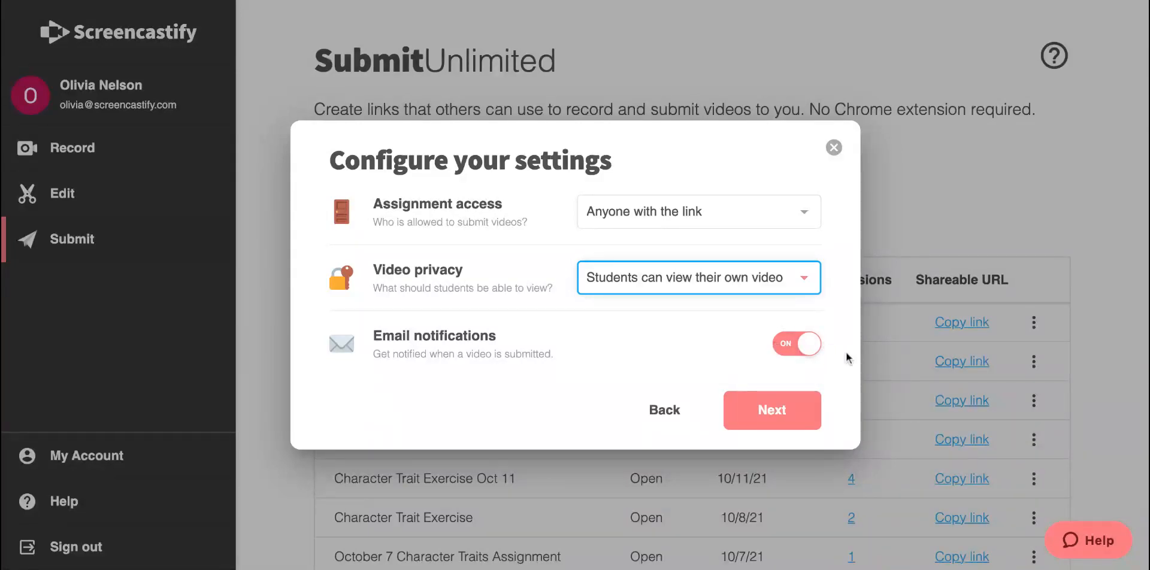
{"action": "mouse_move", "coordinate": [805, 395]}
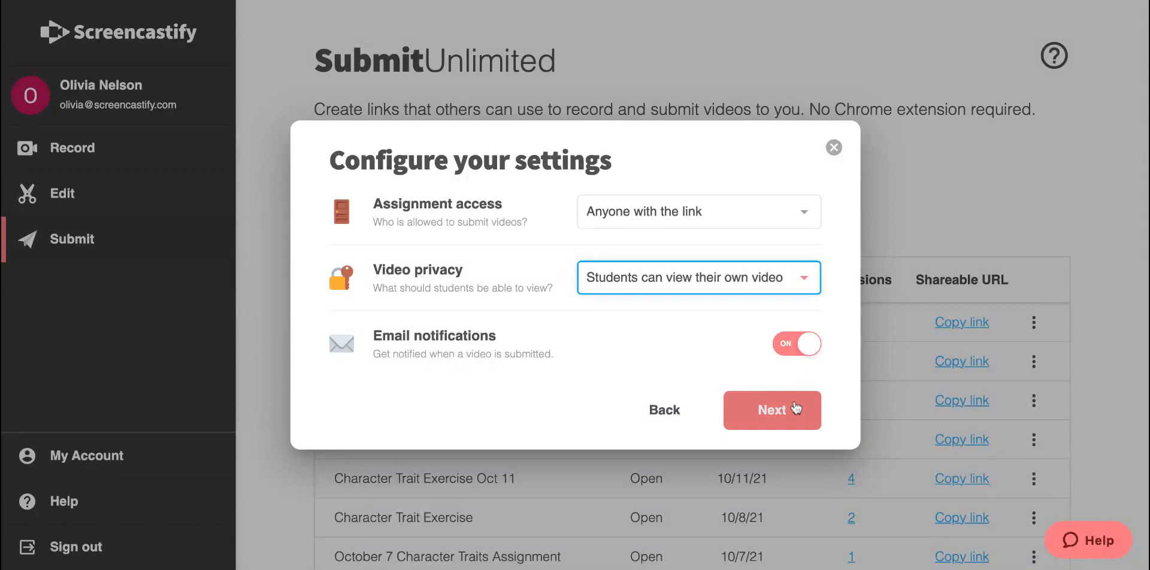
{"action": "left_click", "coordinate": [771, 410]}
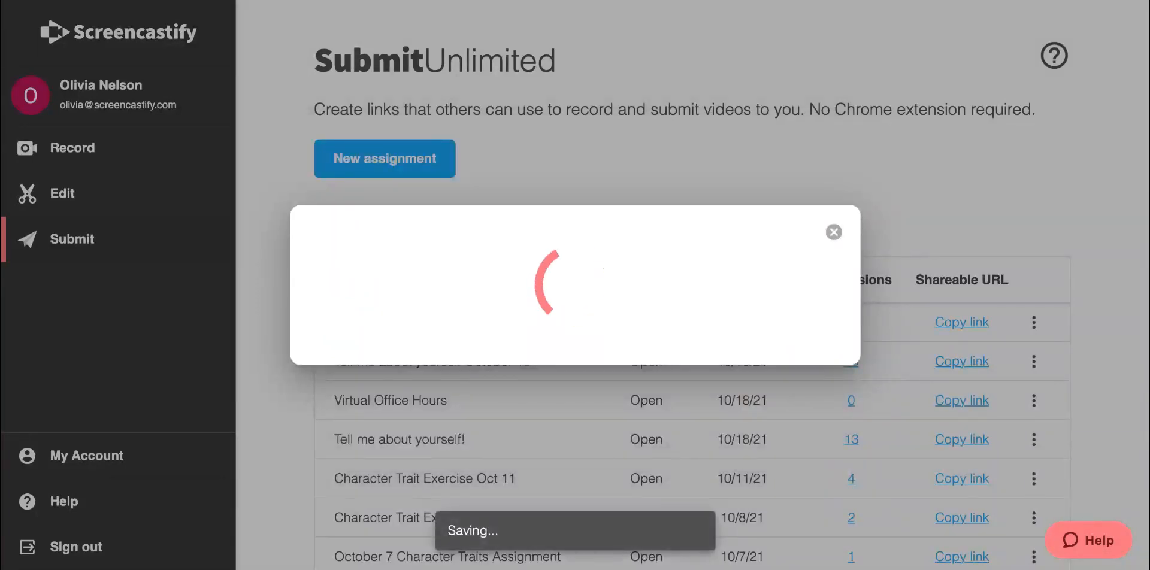